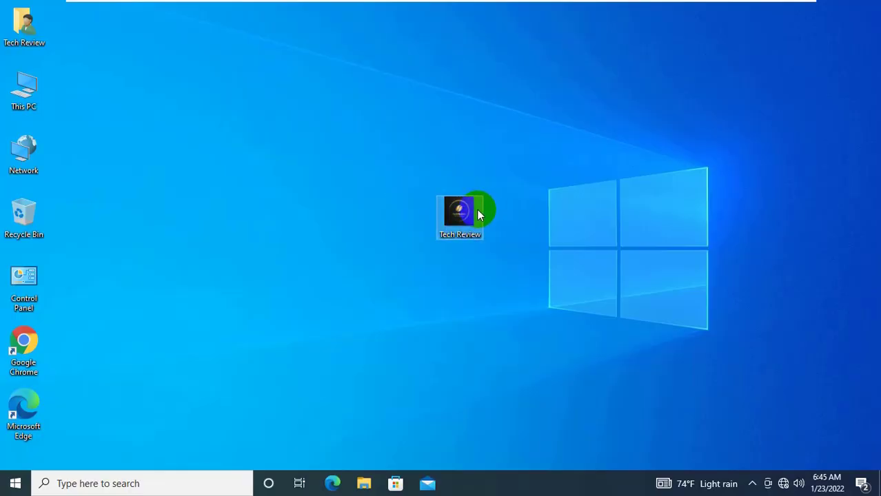
- Refresh the desktop, then launch Registry Editor via search and approve the UAC prompt
right_click(597, 107)
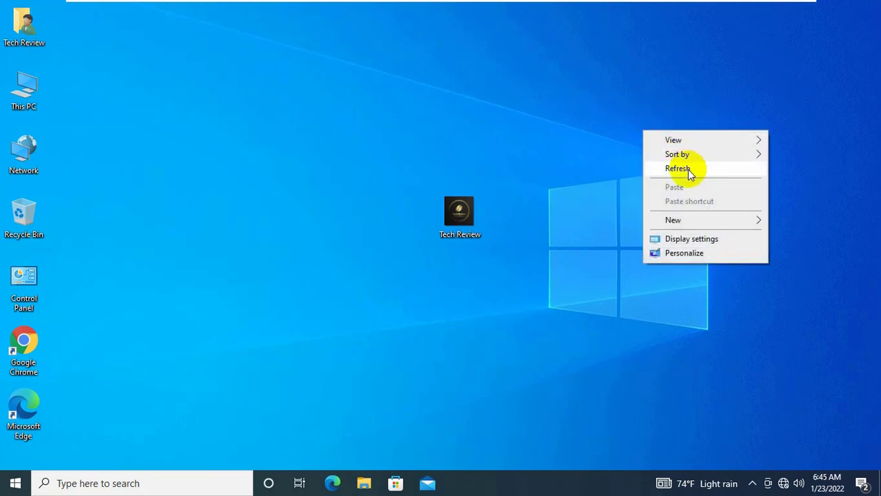
left_click(678, 168)
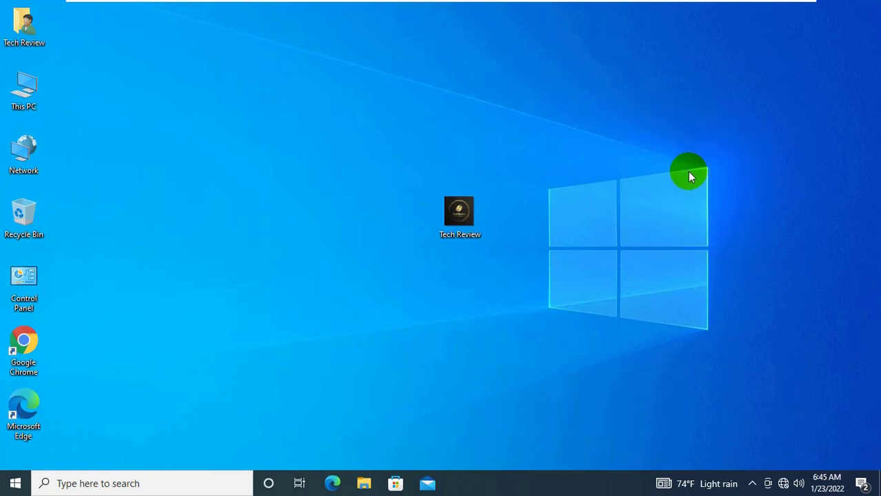
mouse_move(686, 172)
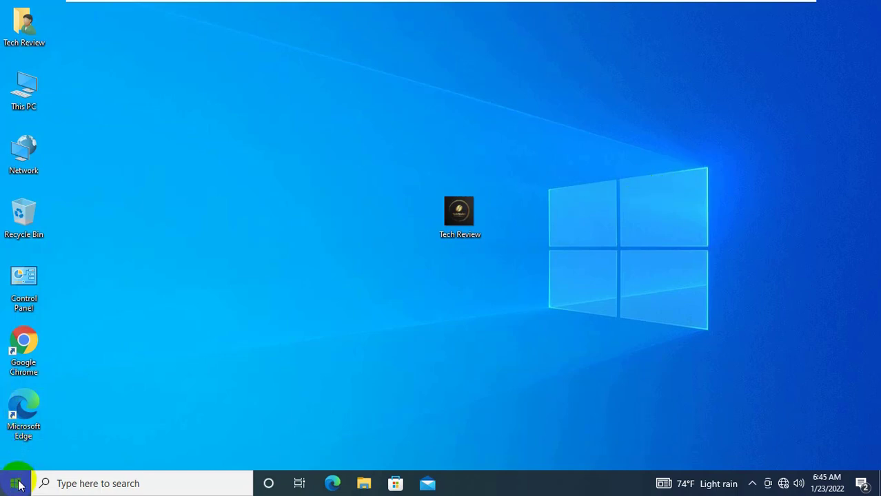
type("regedit")
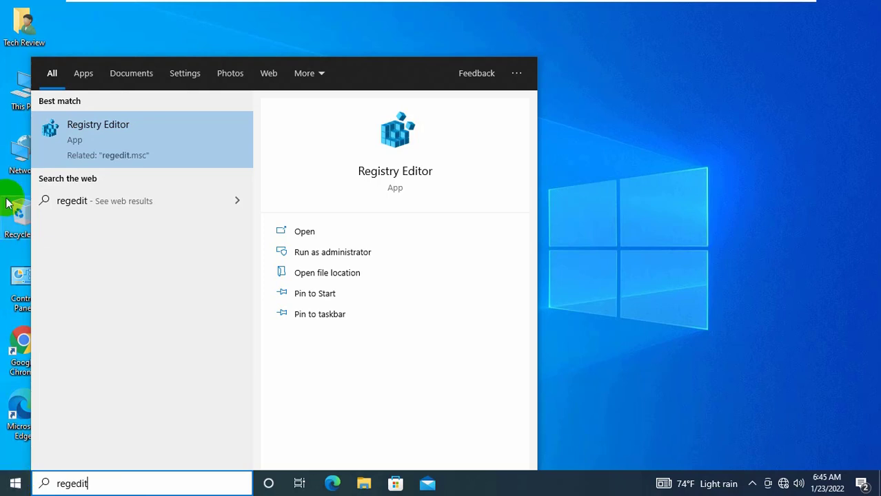
mouse_move(191, 152)
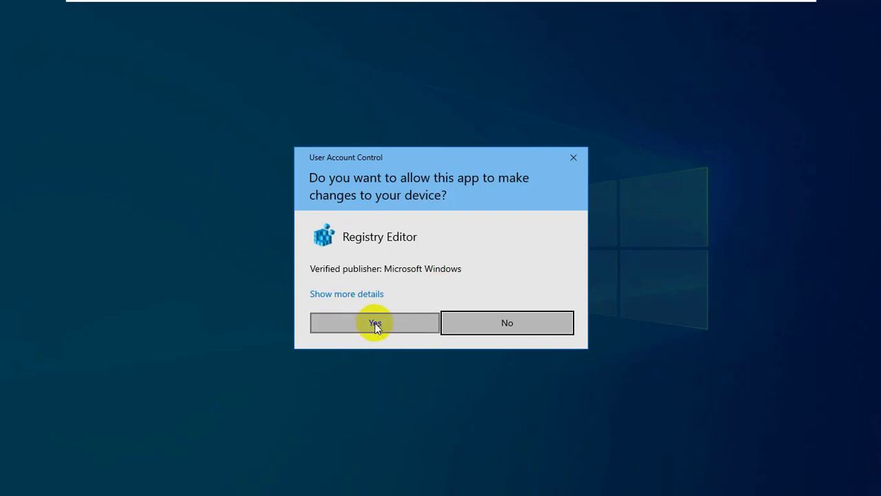
left_click(374, 323)
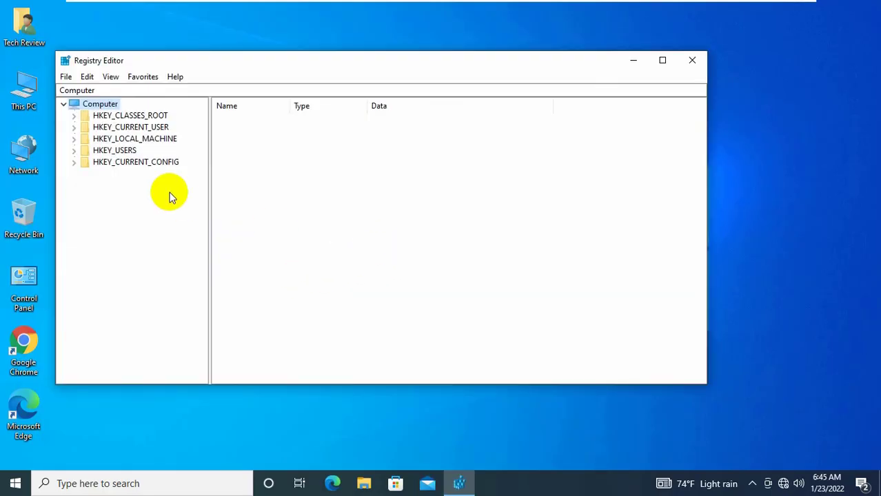
mouse_move(131, 131)
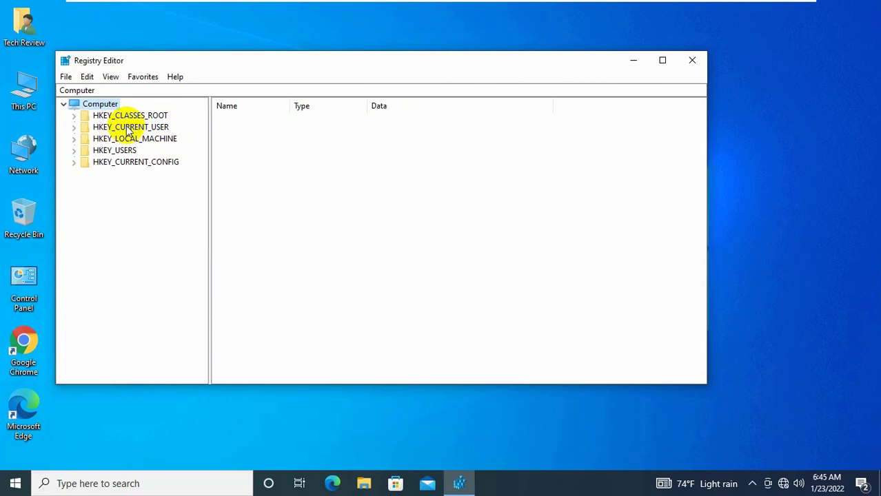
- Expand HKEY_CURRENT_USER down to SOFTWARE\Microsoft\Windows\CurrentVersion
left_click(130, 127)
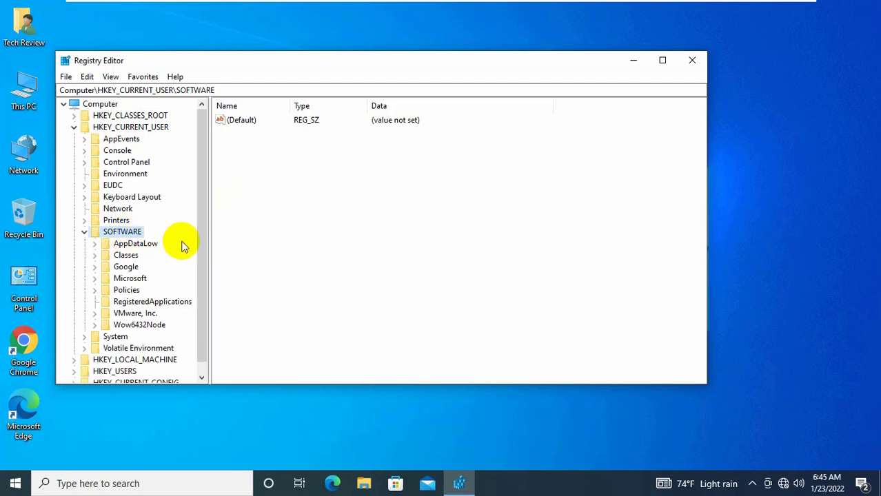
left_click(130, 278)
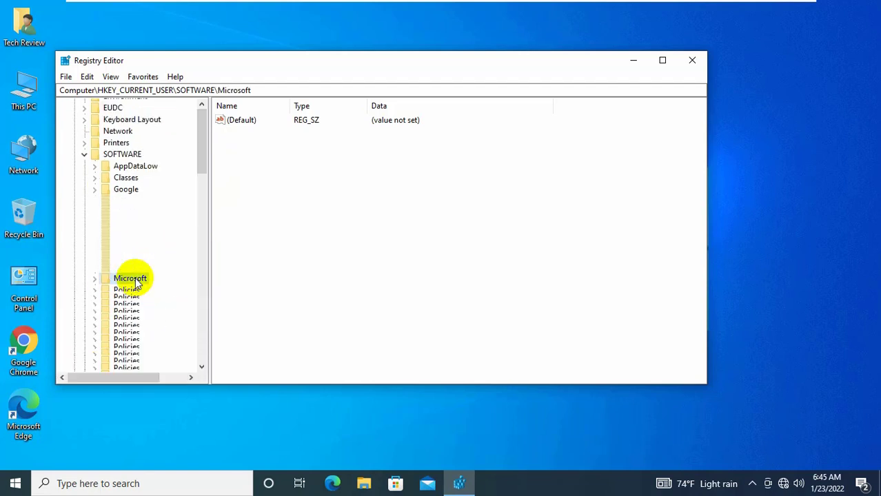
scroll("down", 3)
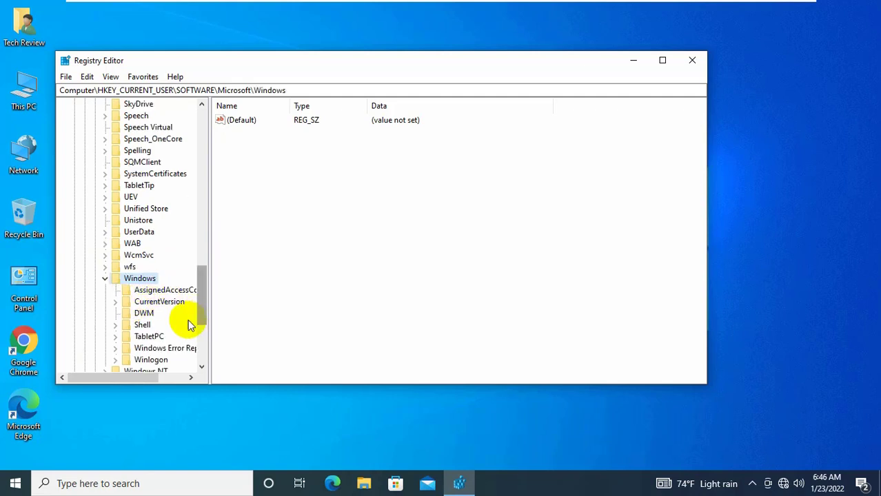
left_click(159, 301)
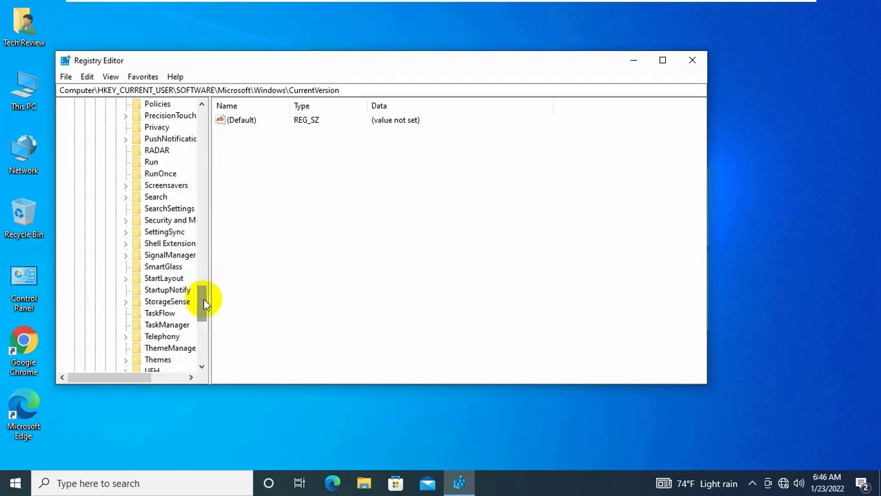
- Delete the TaskManager key and confirm removing it with its subkeys
left_click(167, 325)
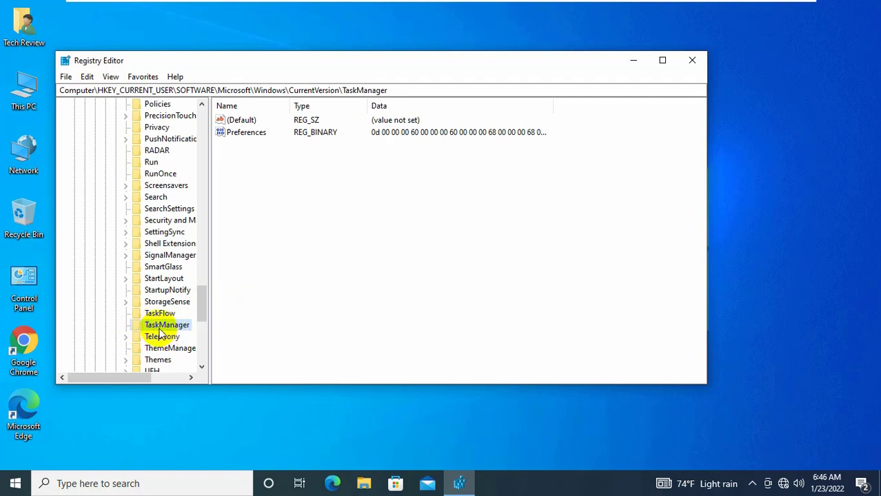
right_click(166, 324)
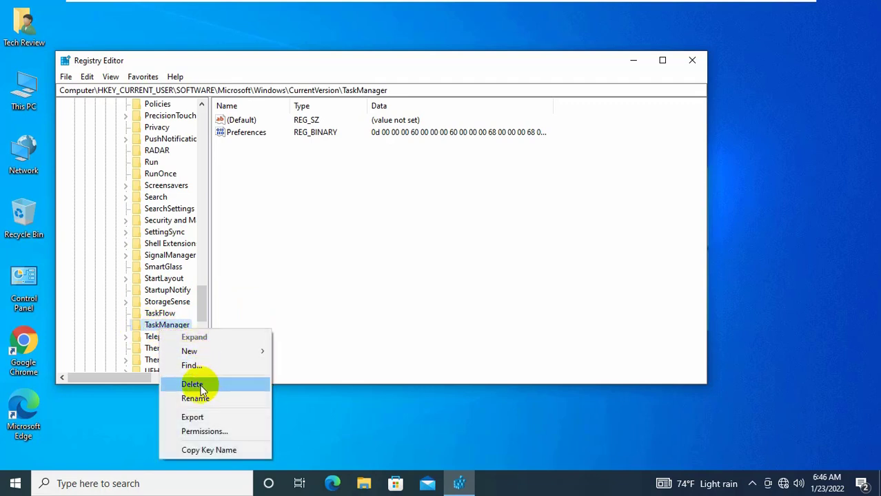
left_click(192, 384)
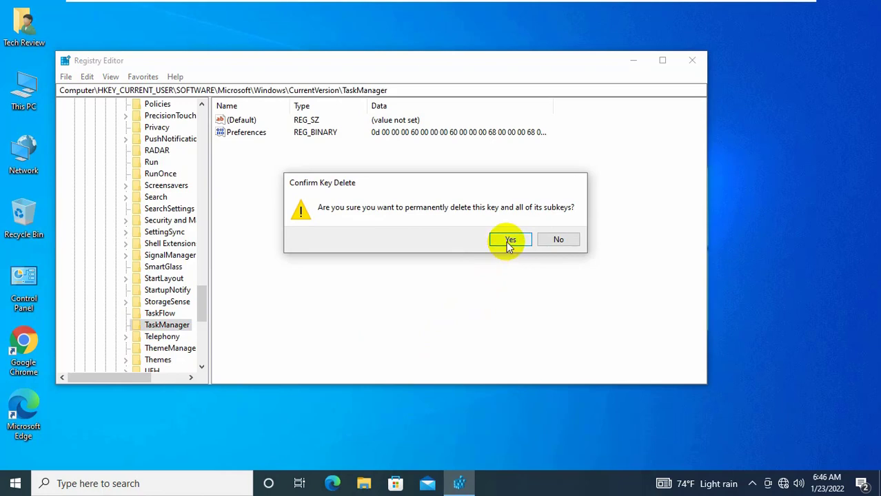
left_click(510, 240)
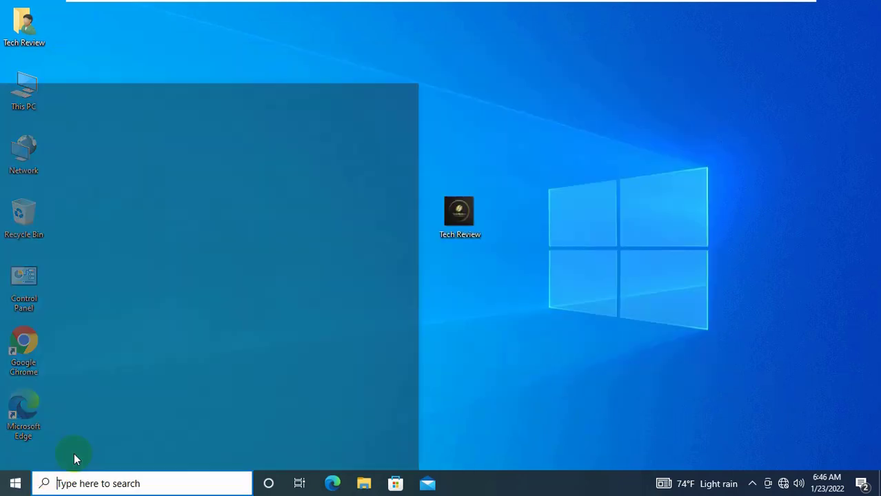
- Open the Windows Start menu from the taskbar
left_click(15, 483)
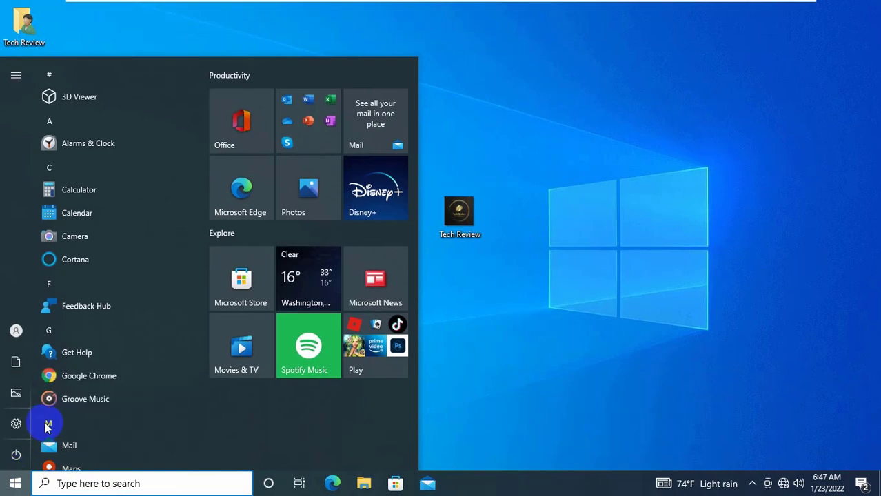